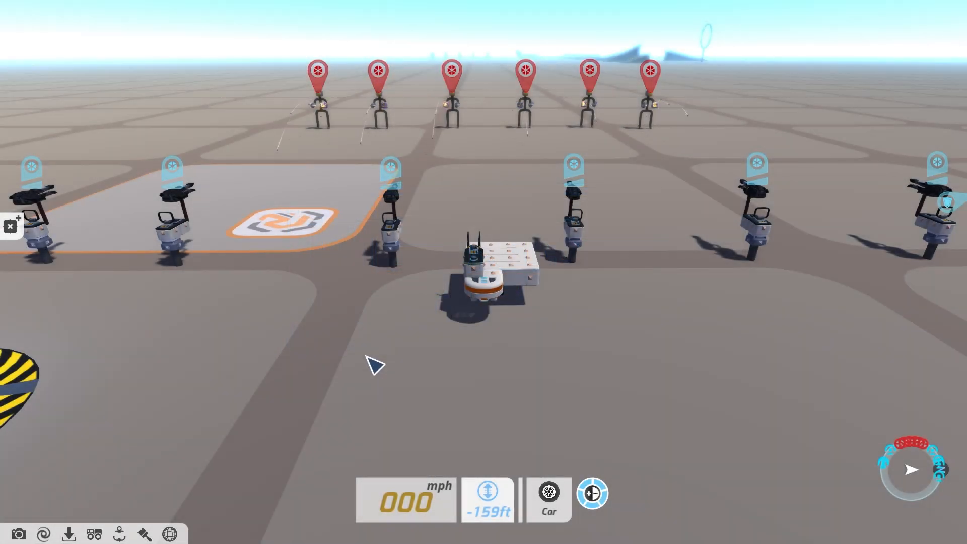
mouse_move(461, 302)
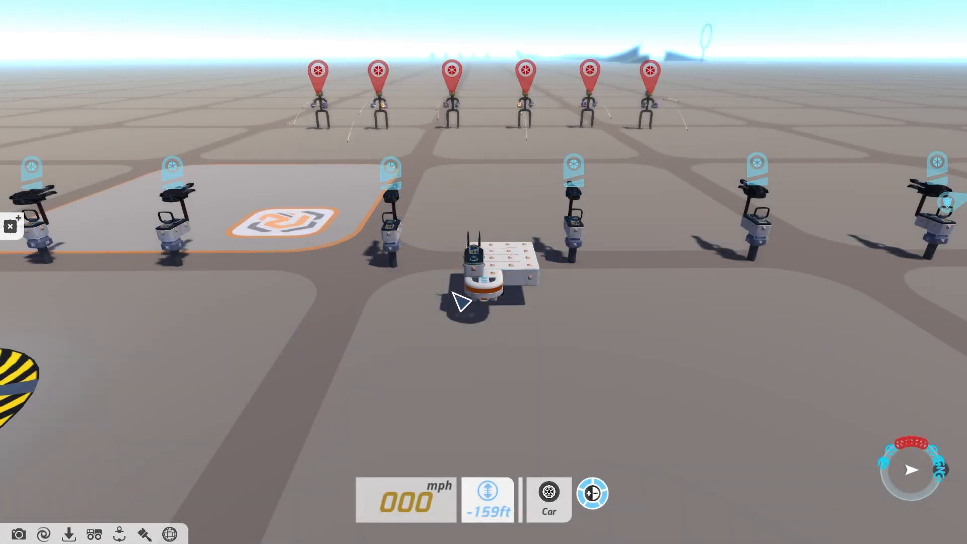
mouse_move(357, 435)
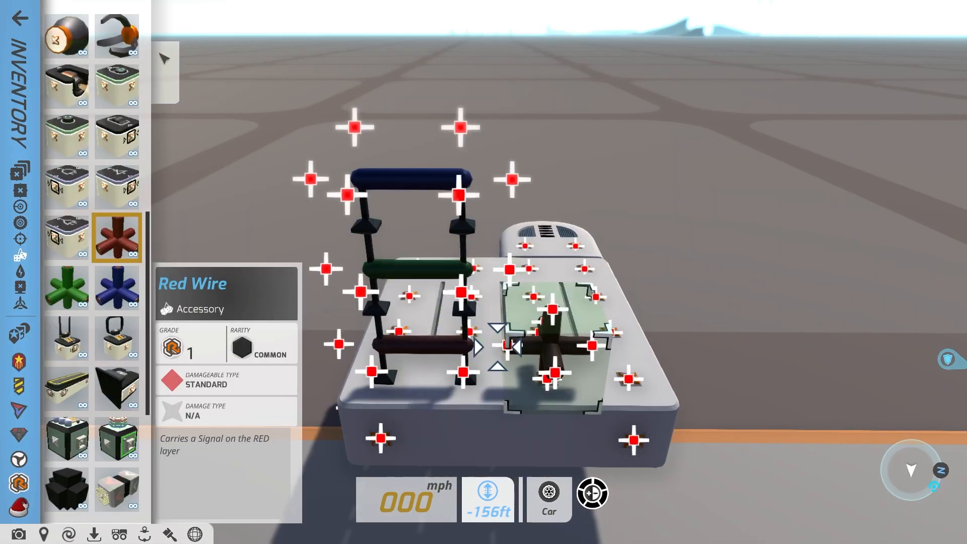
- Open the block inventory and view the Red Wire accessory's info card
left_click(65, 286)
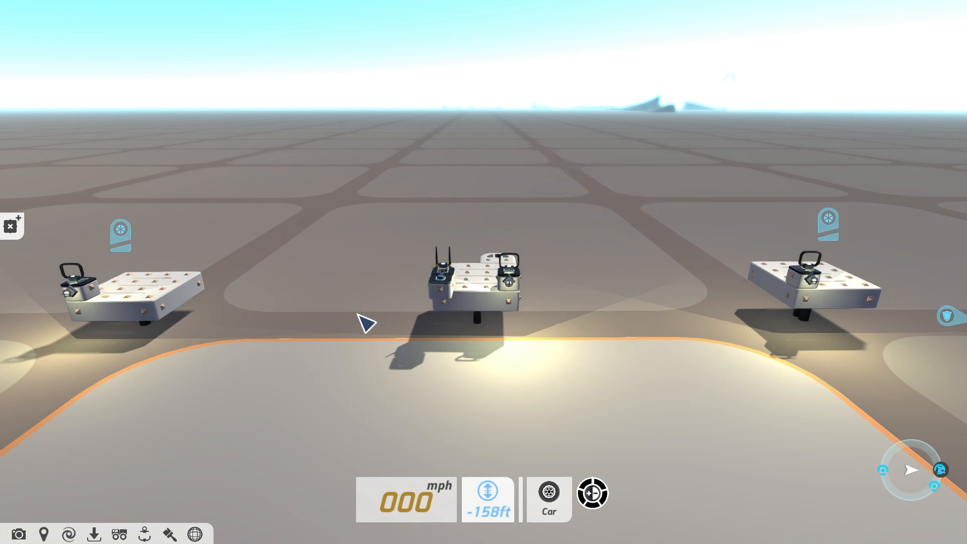
mouse_move(308, 382)
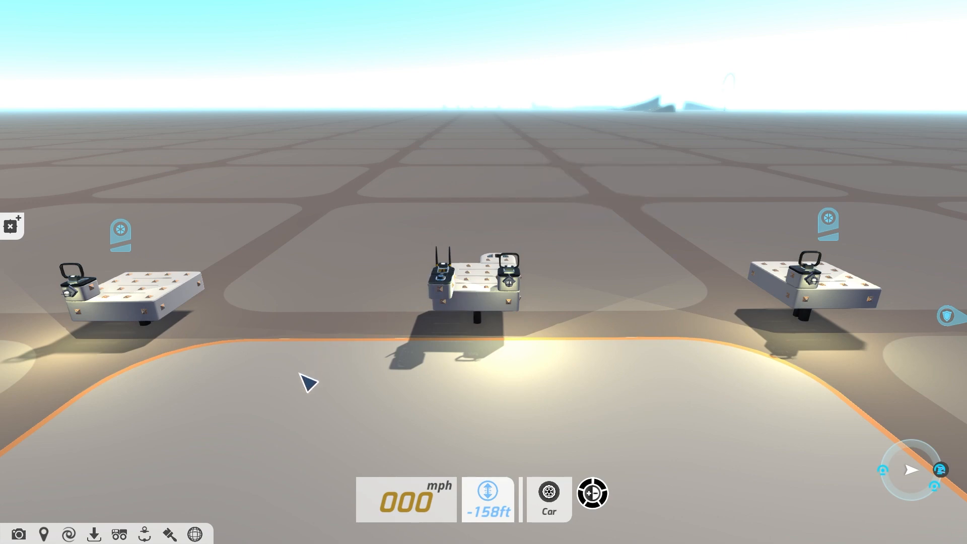